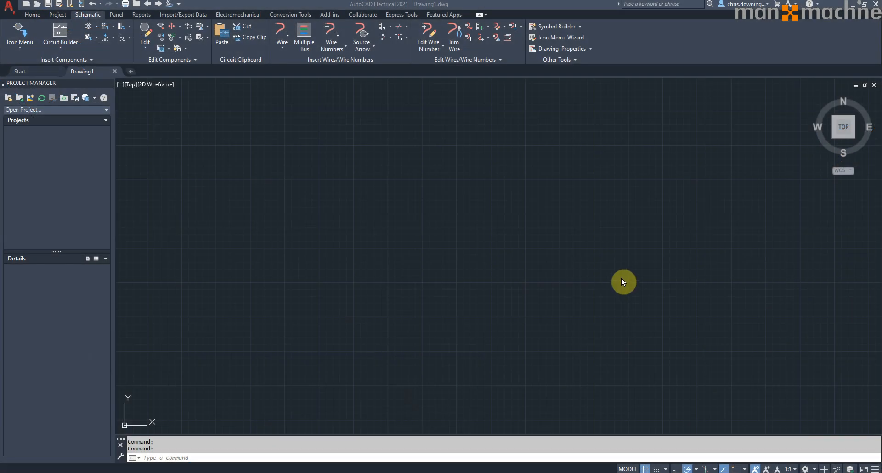
mouse_move(116, 135)
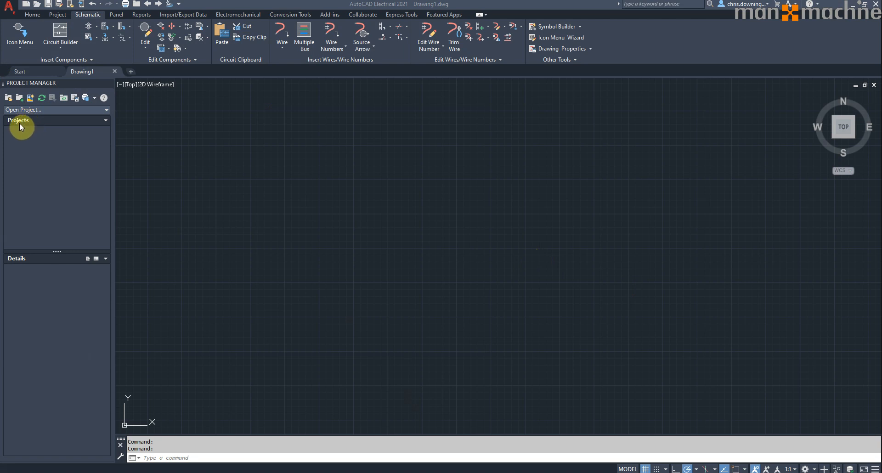
mouse_move(8, 97)
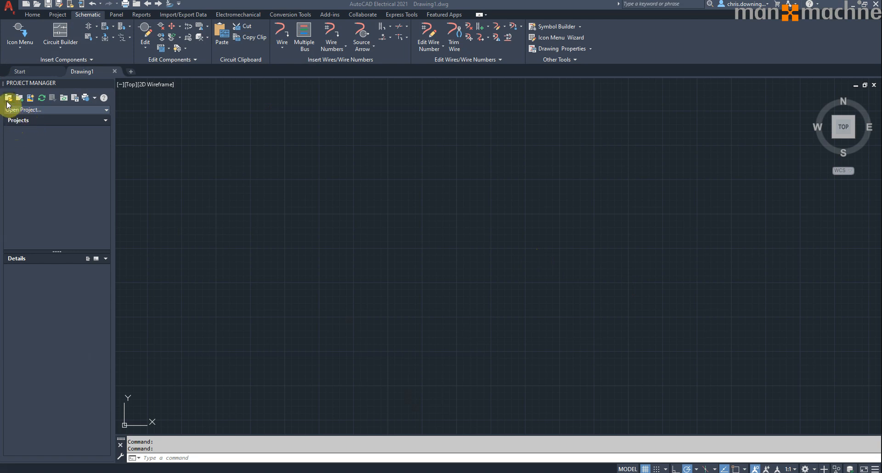
mouse_move(9, 98)
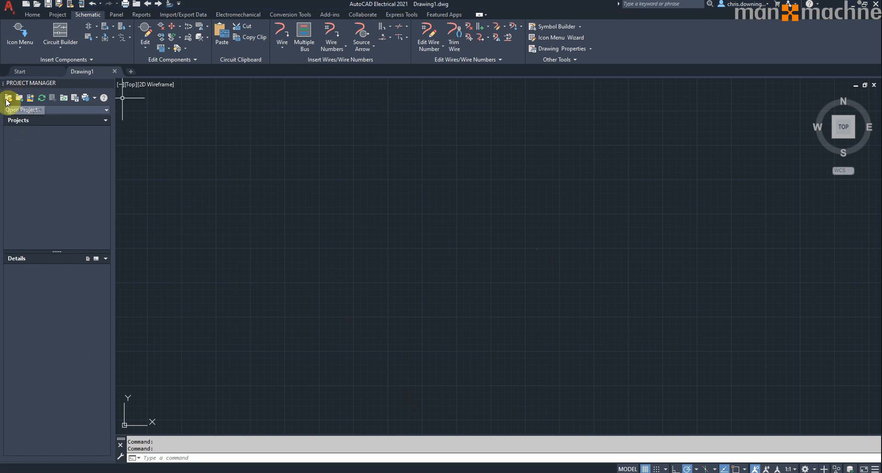
- Open the Select Project File dialog and confirm it starts in the Electrical Projects folder
left_click(8, 97)
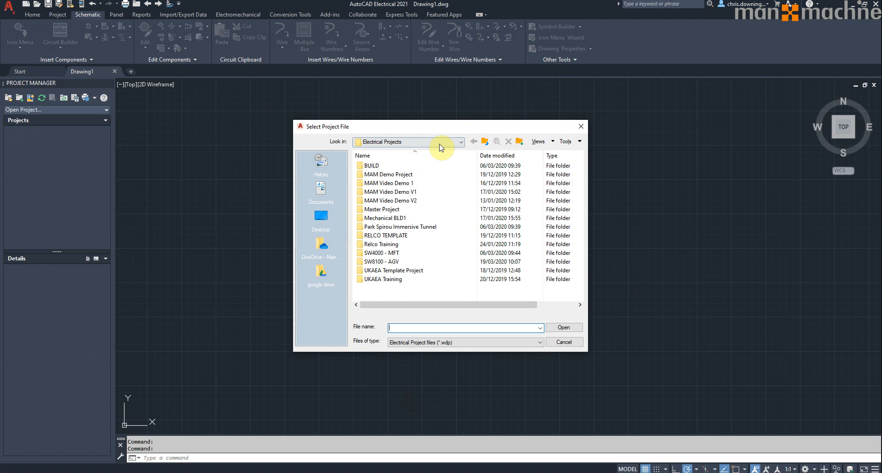
left_click(461, 141)
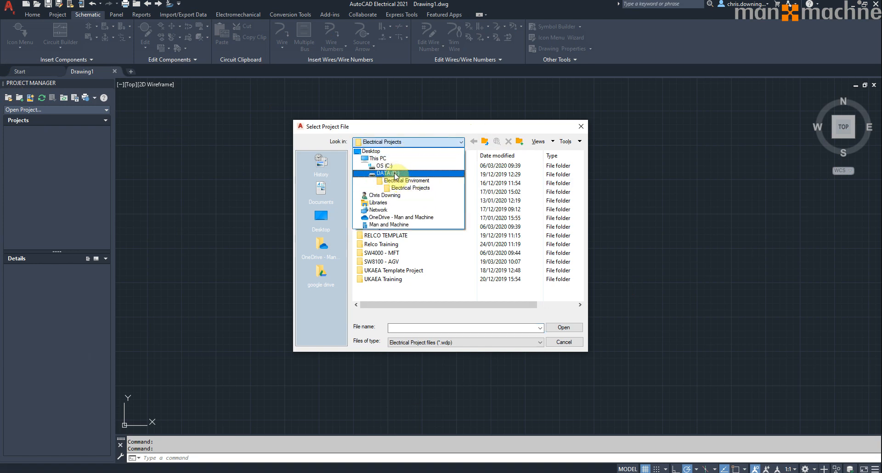
left_click(378, 202)
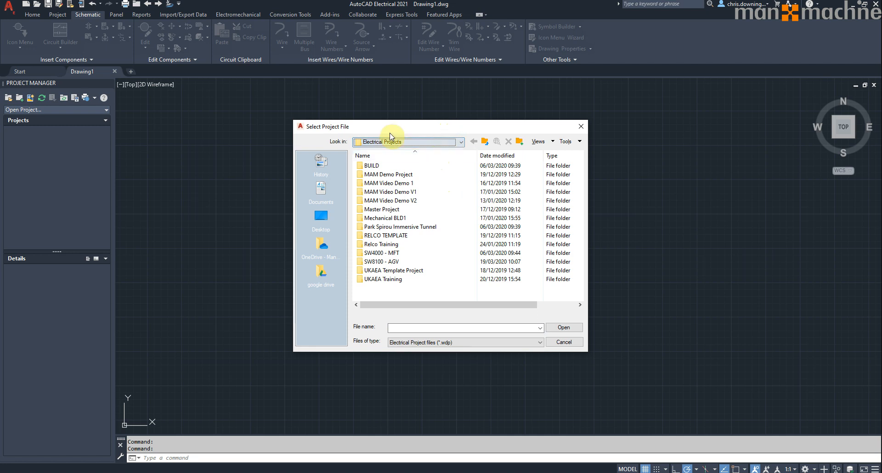
mouse_move(286, 370)
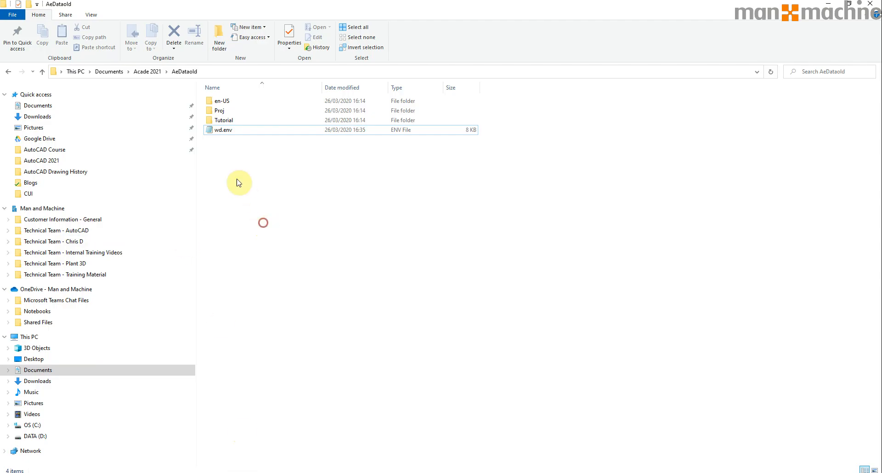
mouse_move(56, 381)
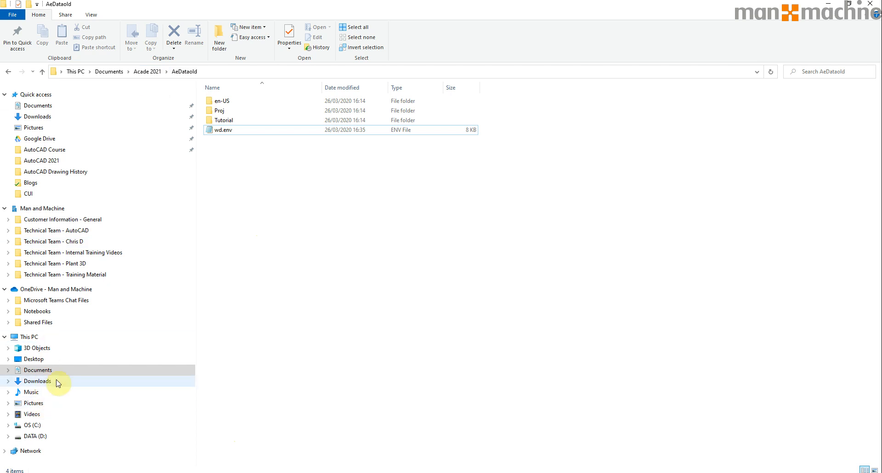
- Open wd.env in Notepad and highlight the WD_PICKPRJDLG project-picker setting and description
left_click(35, 436)
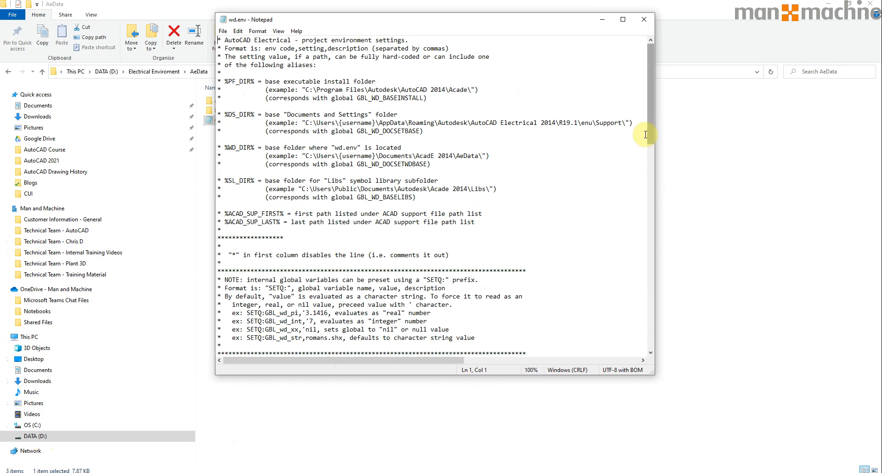
scroll("down", 3)
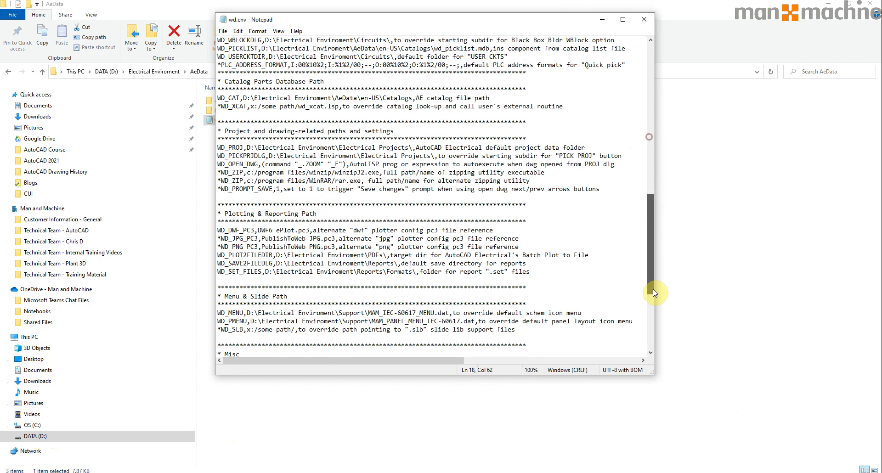
scroll("down", 3)
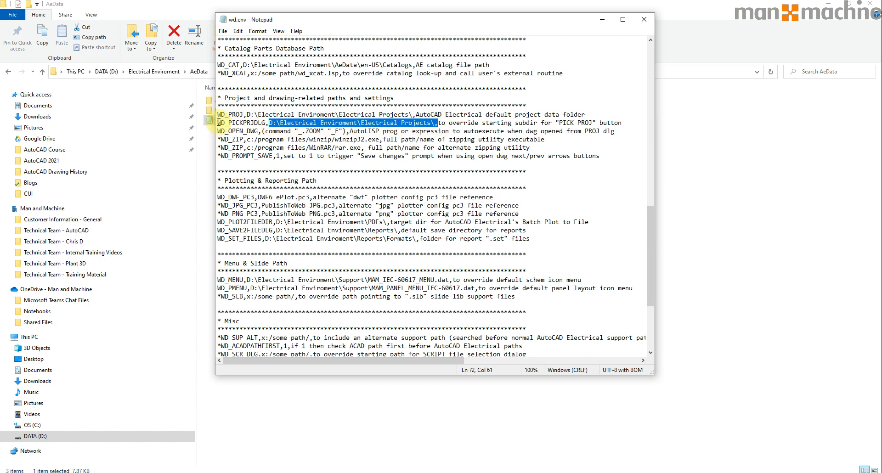
left_click(450, 128)
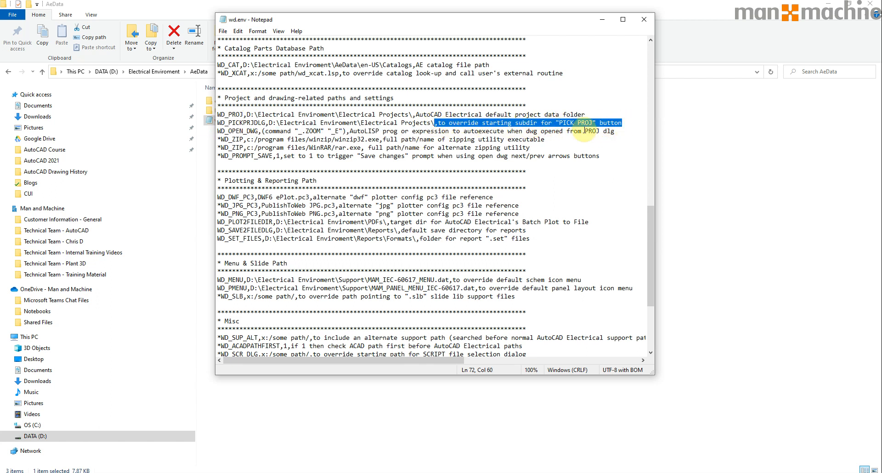
mouse_move(569, 59)
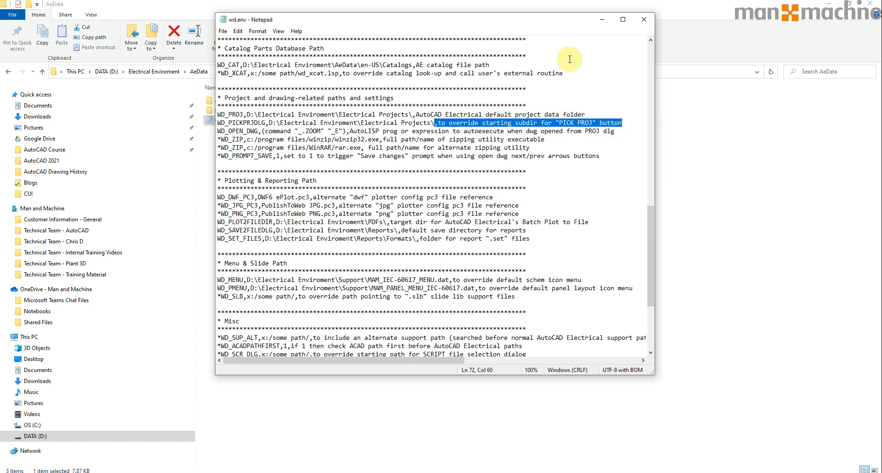
mouse_move(607, 34)
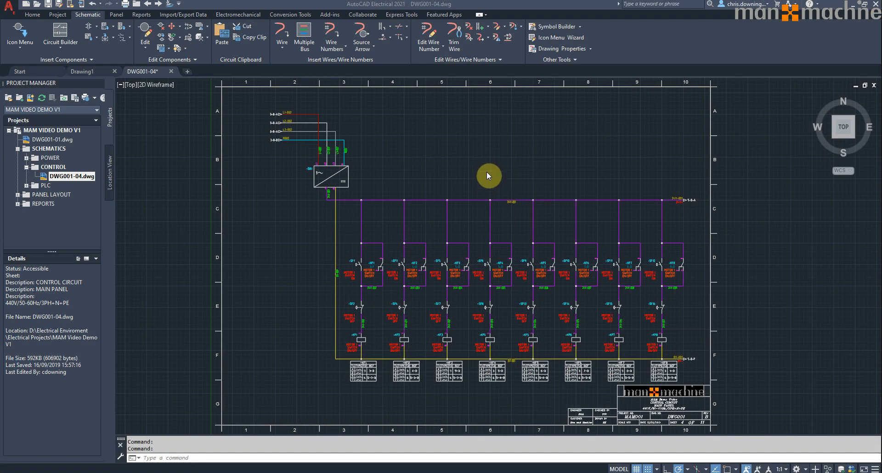
mouse_move(534, 38)
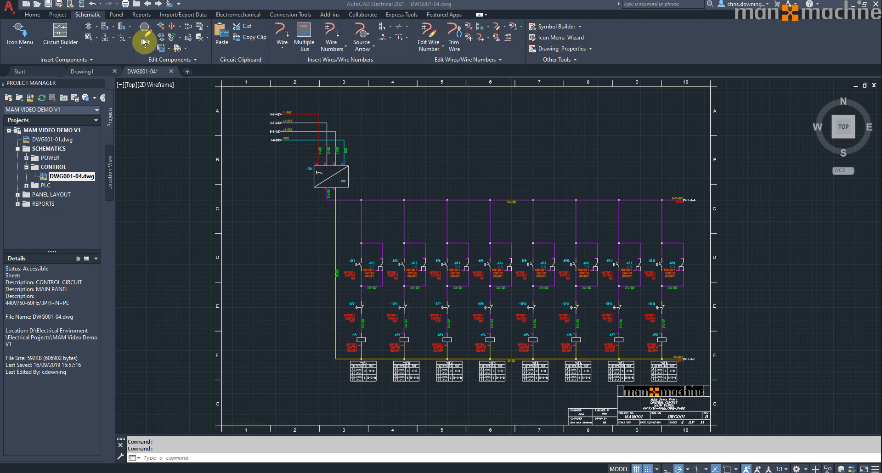
mouse_move(256, 37)
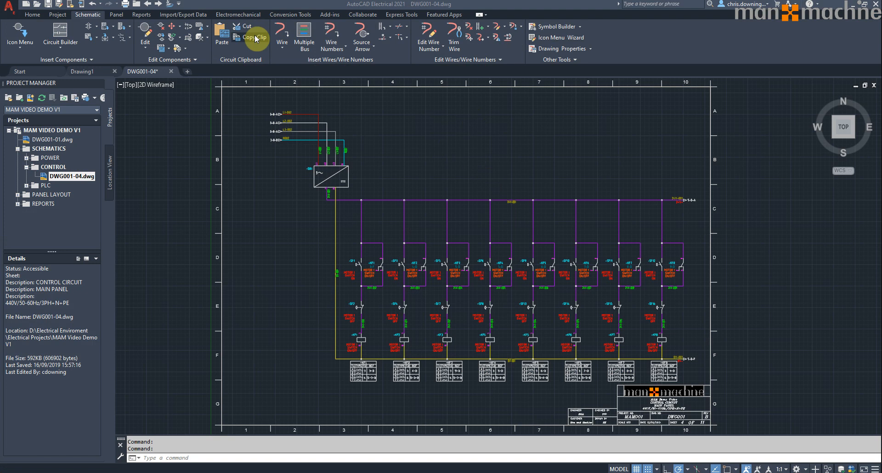
mouse_move(20, 35)
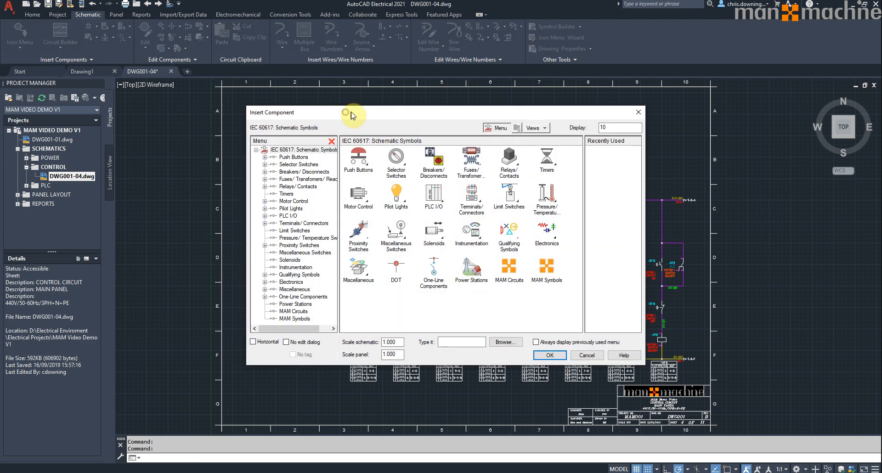
mouse_move(396, 267)
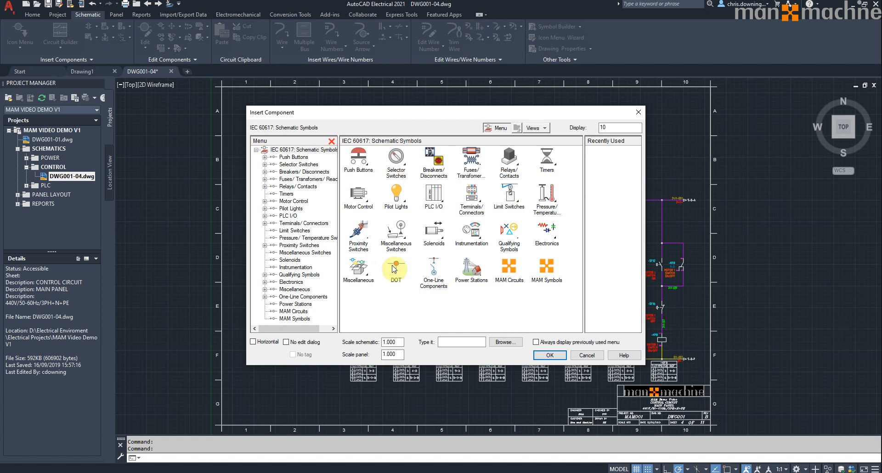
mouse_move(395, 269)
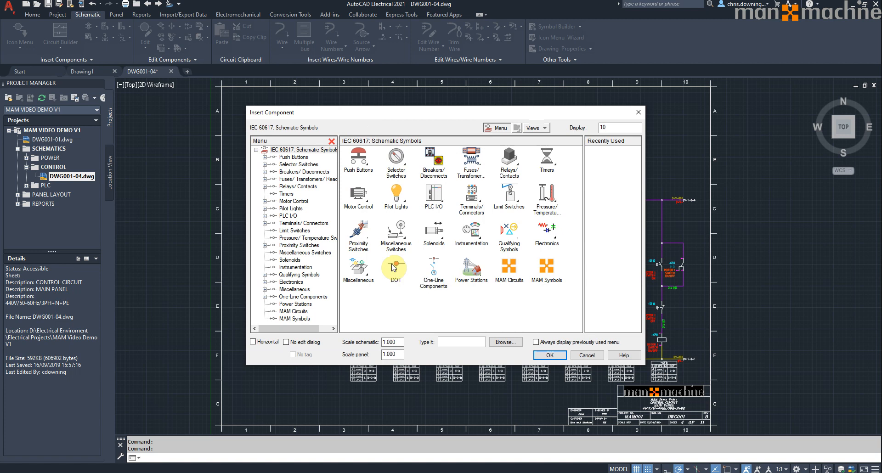
mouse_move(395, 233)
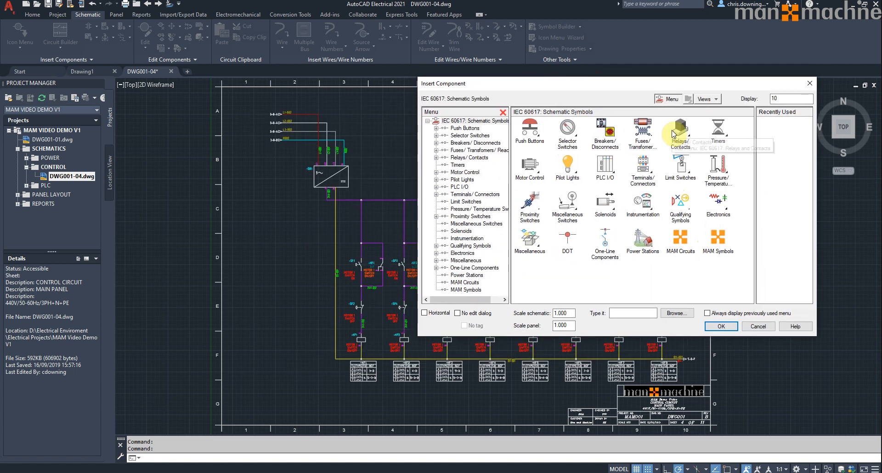
mouse_move(652, 86)
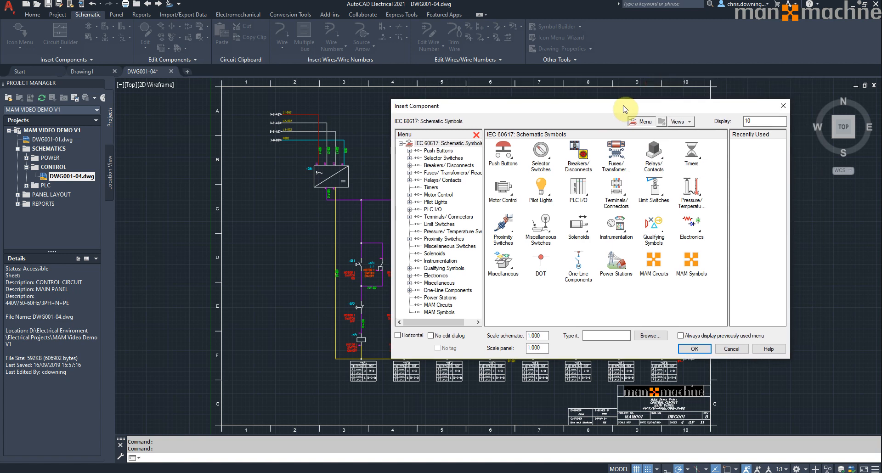
mouse_move(631, 104)
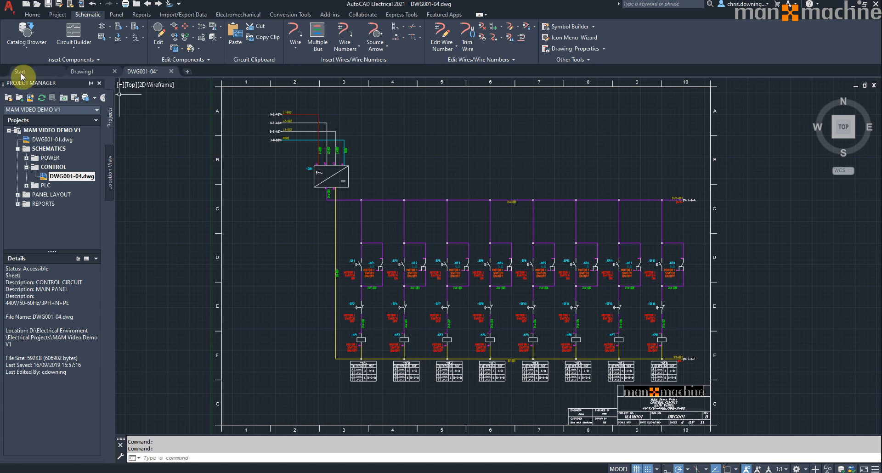
- Open the Catalog Browser and search for EATON under the AM Ammeters category
left_click(26, 34)
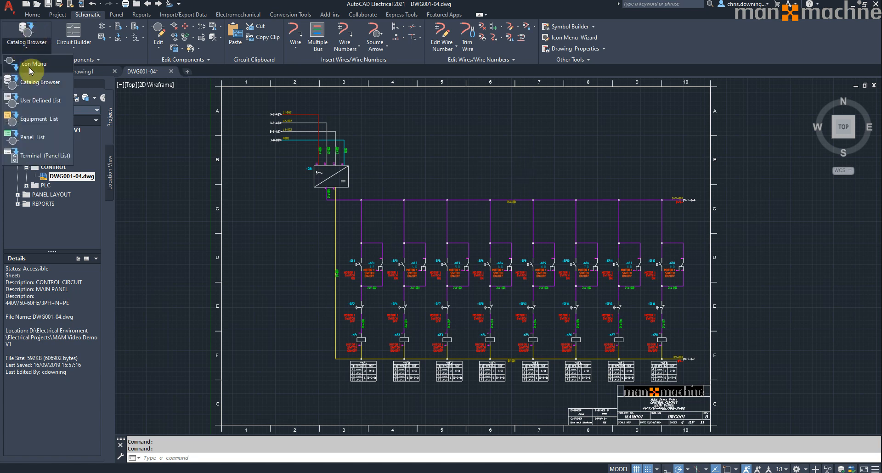
left_click(40, 82)
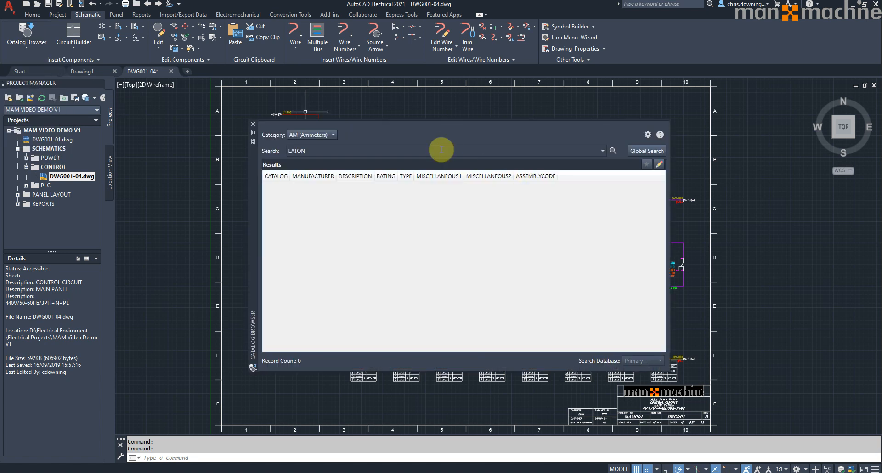
left_click(371, 150)
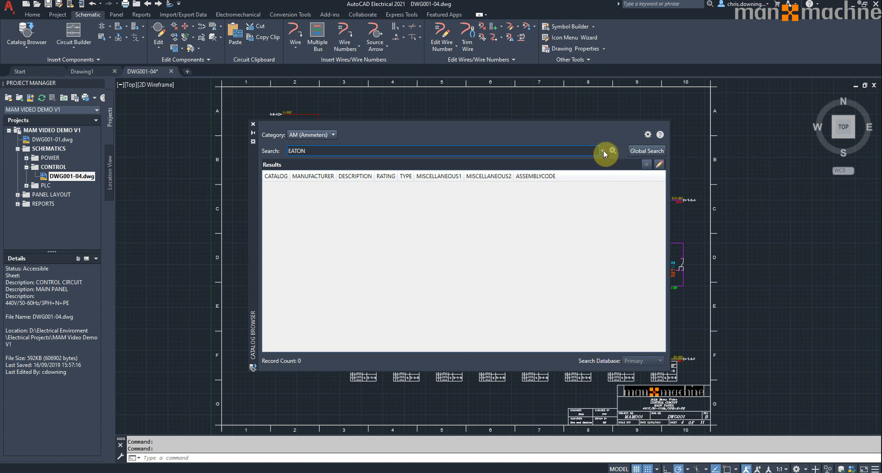
mouse_move(419, 105)
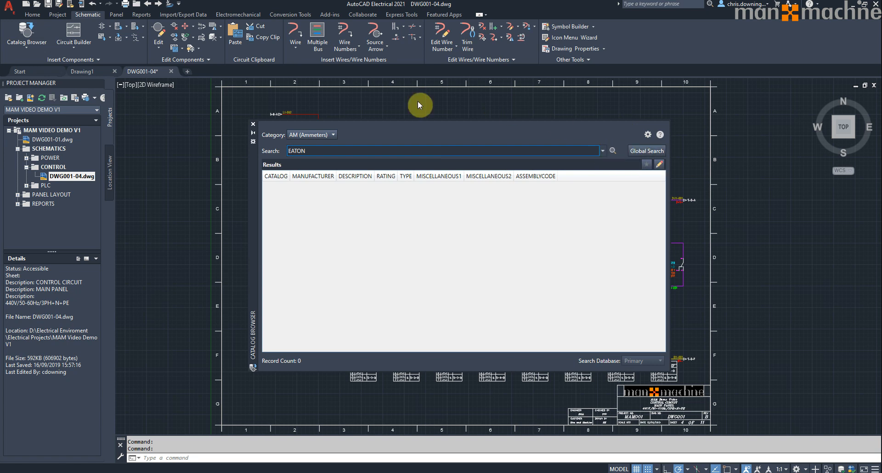
left_click(333, 135)
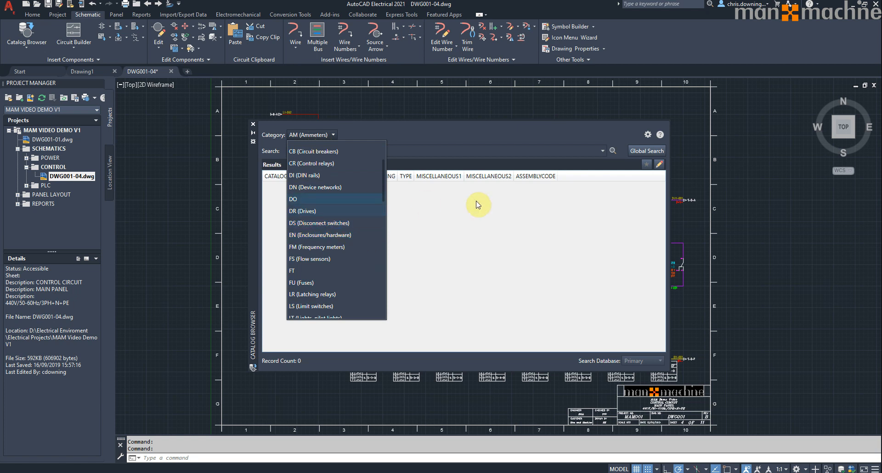
mouse_move(366, 176)
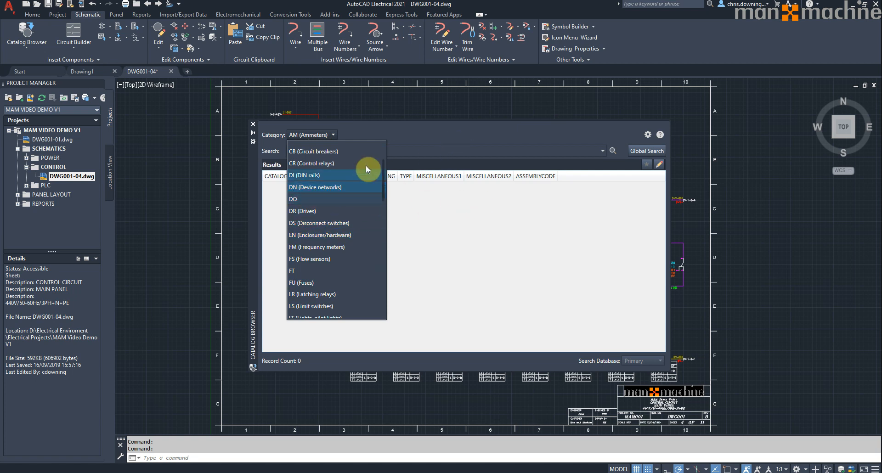
type("EATON")
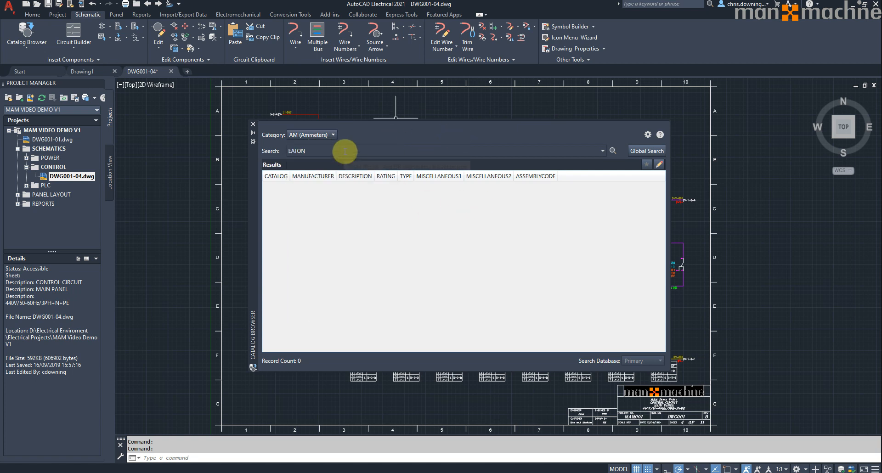
left_click(442, 151)
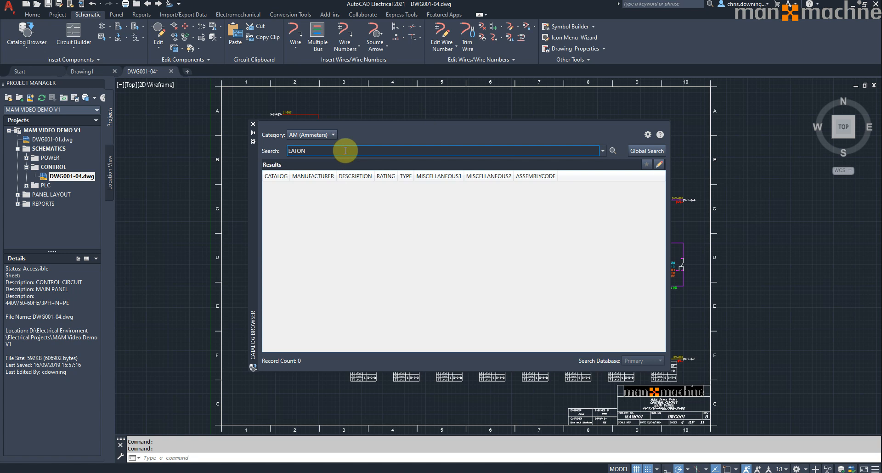
mouse_move(634, 167)
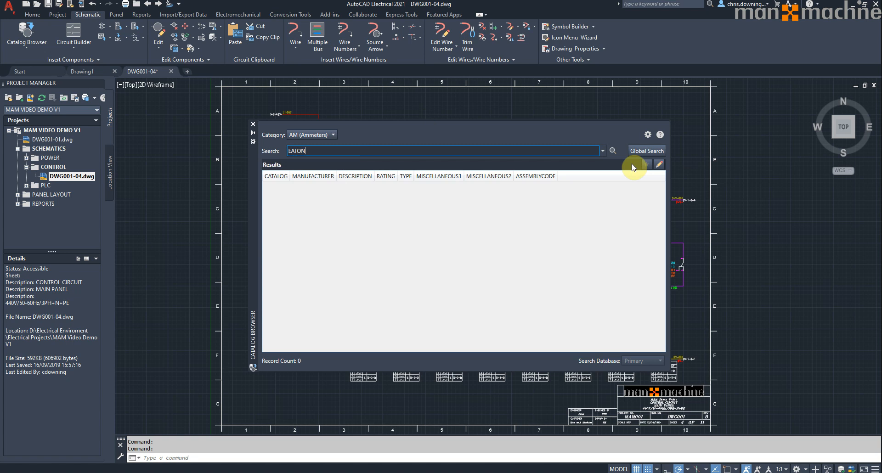
mouse_move(647, 150)
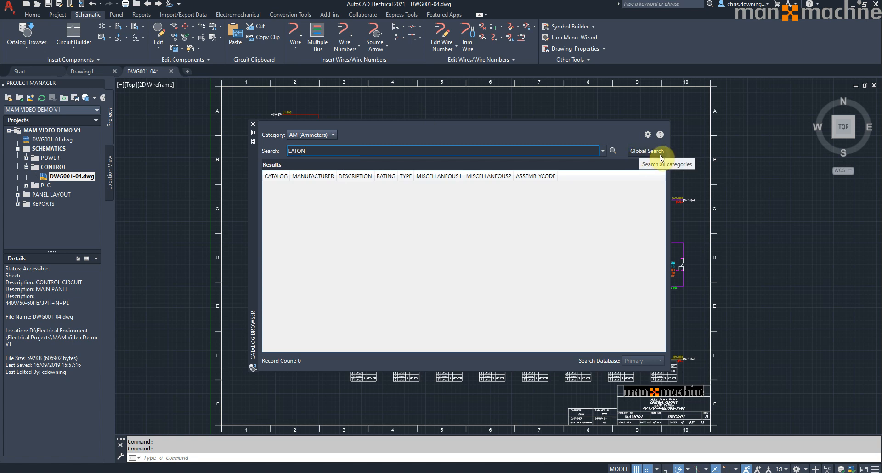
left_click(646, 151)
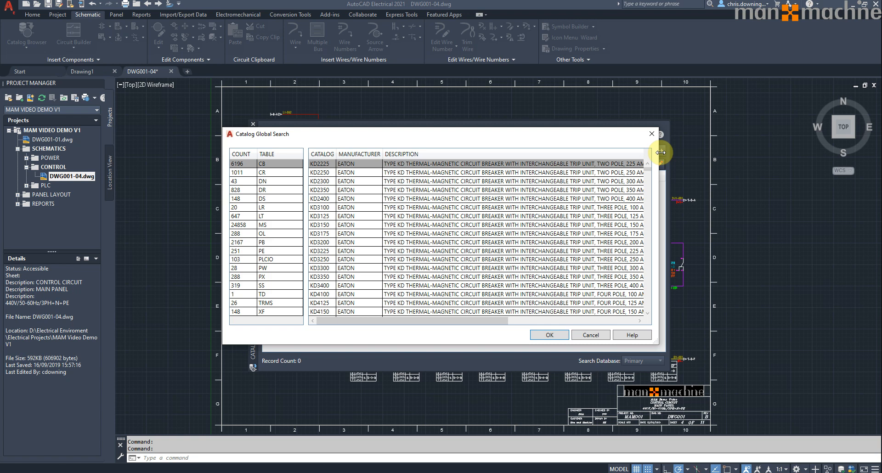
mouse_move(230, 312)
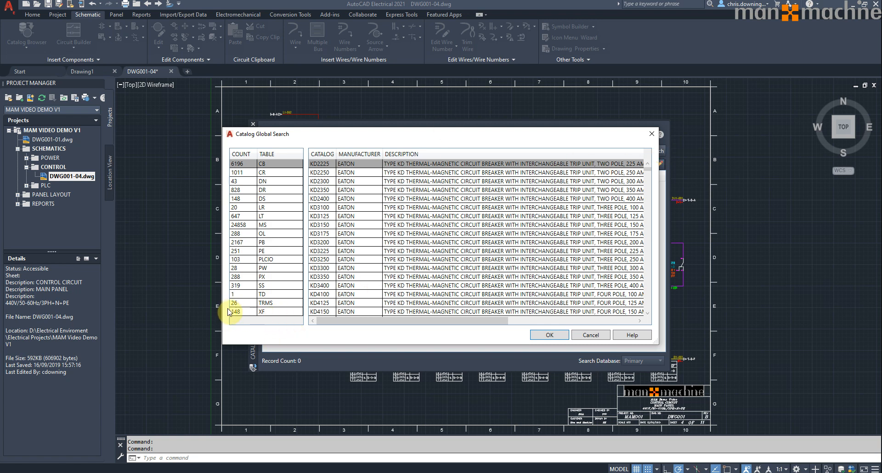
left_click(265, 303)
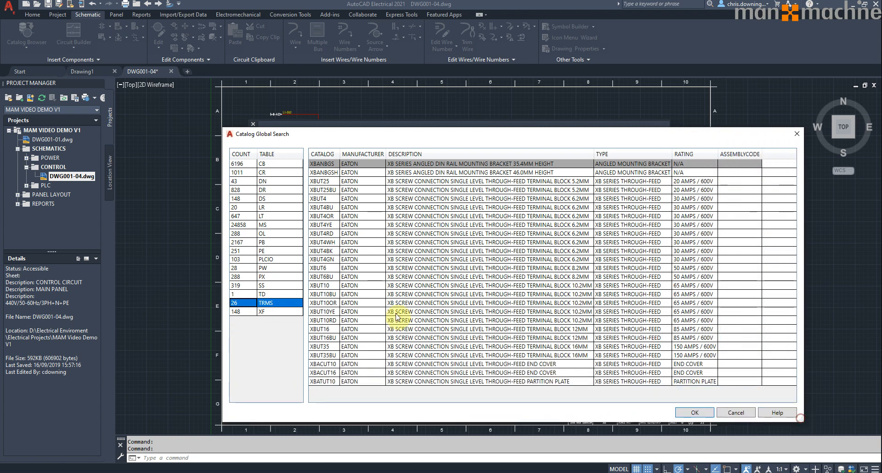
mouse_move(301, 288)
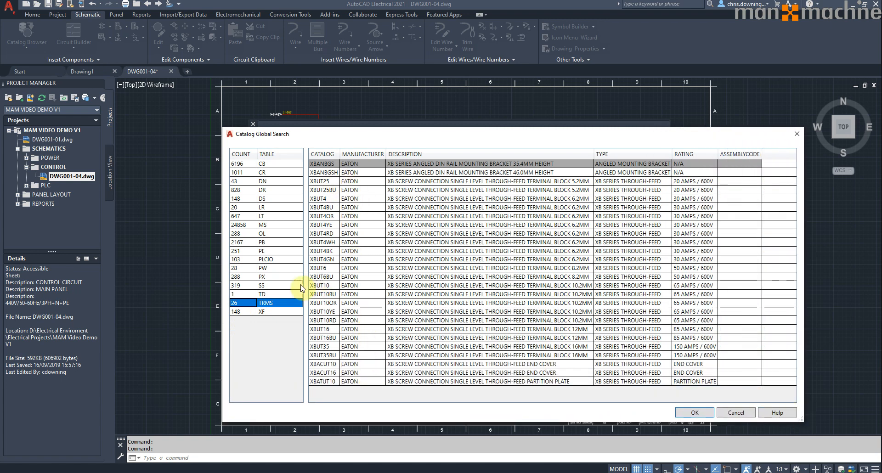
left_click(265, 295)
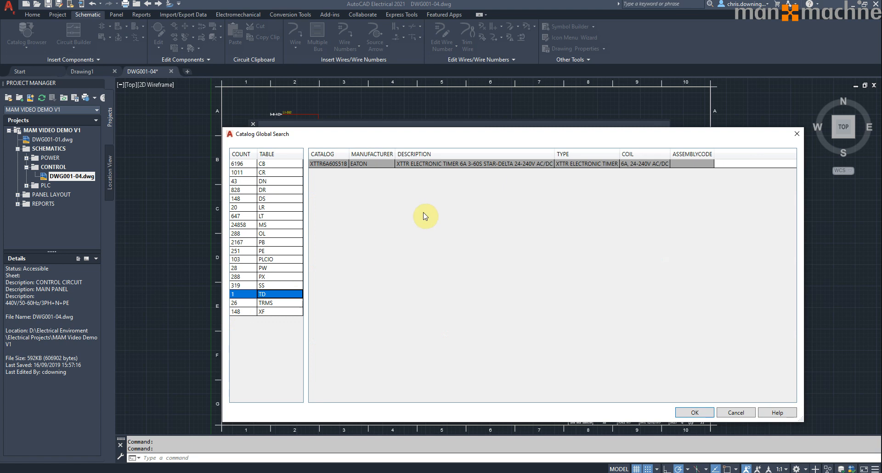
mouse_move(291, 295)
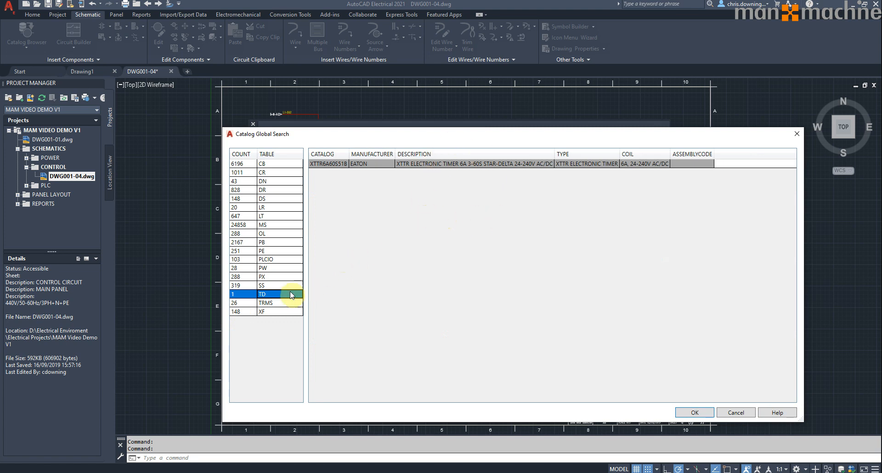
left_click(262, 285)
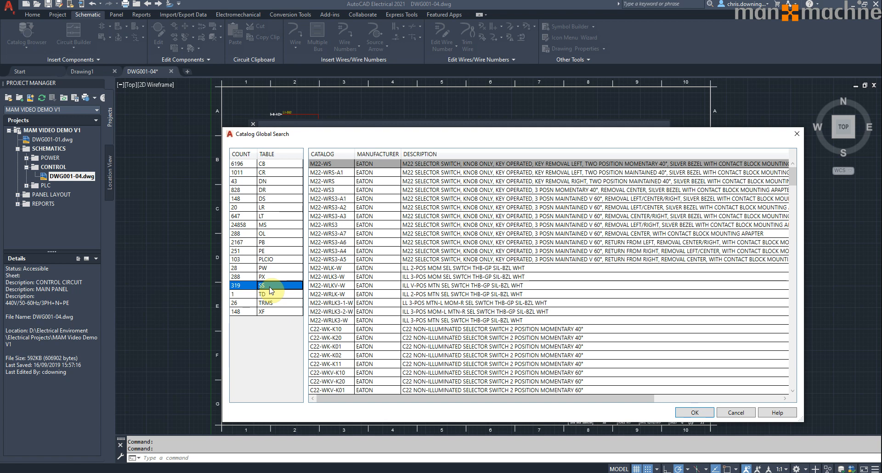
left_click(262, 164)
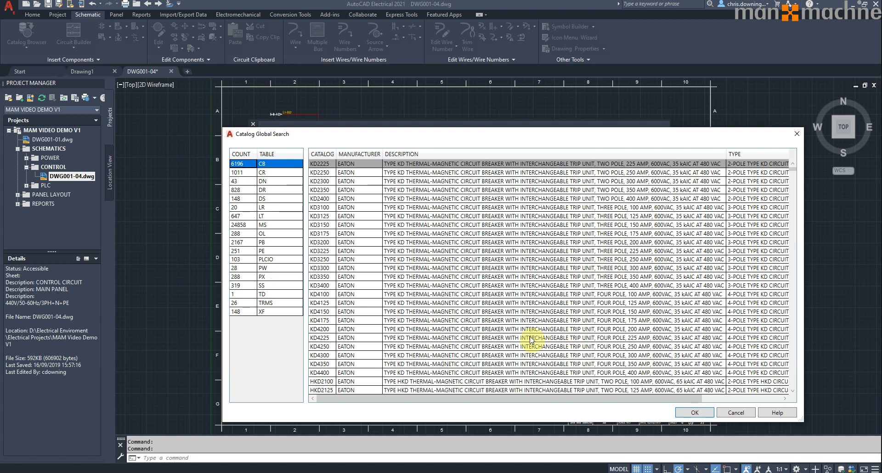
mouse_move(735, 413)
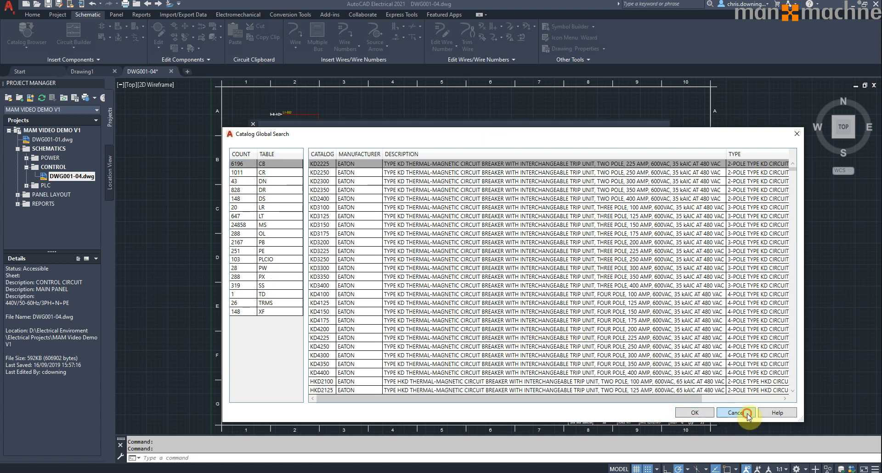
left_click(734, 412)
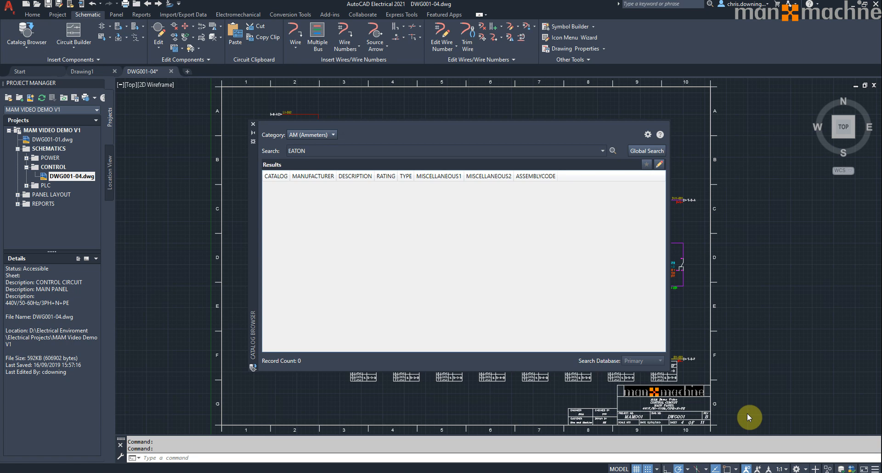
mouse_move(135, 278)
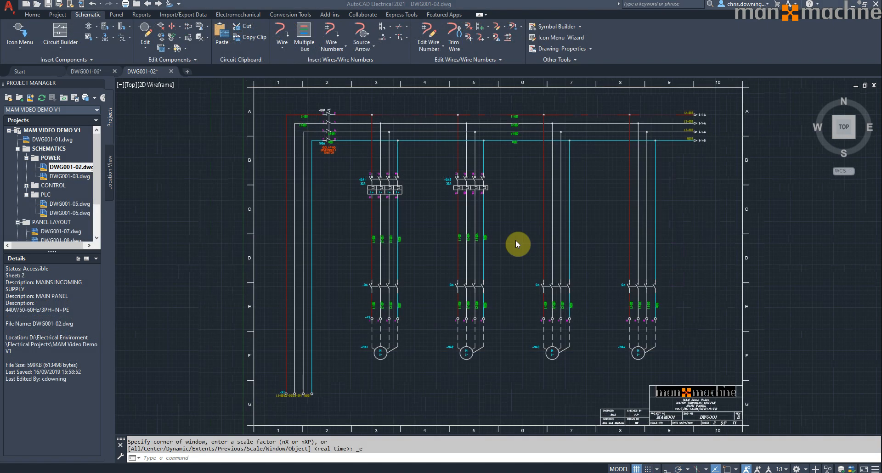
mouse_move(537, 179)
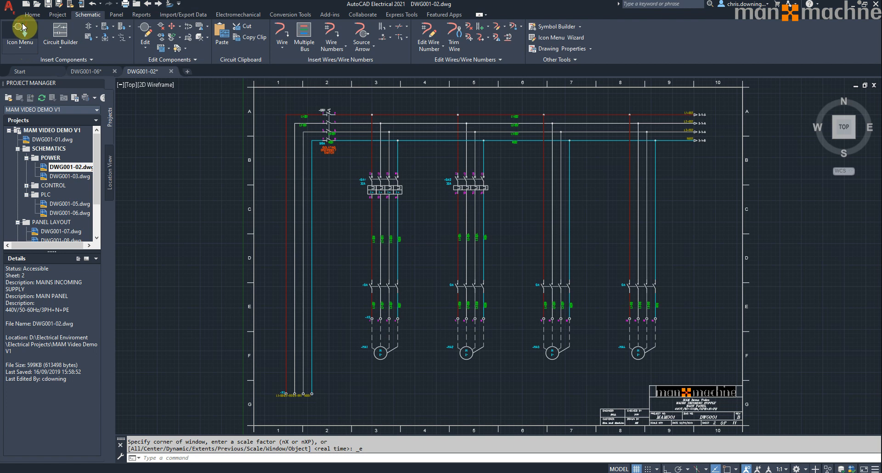
- Insert thermal breaker QA3 on the third motor branch, building its poles to the right
left_click(20, 35)
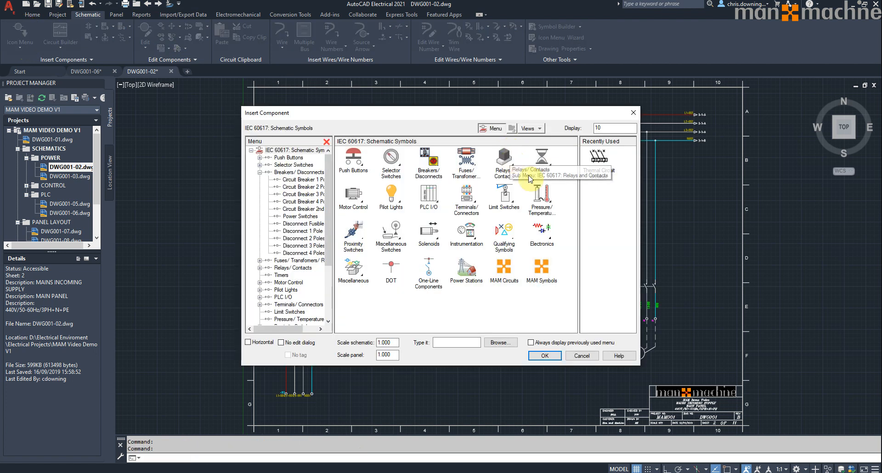
mouse_move(594, 228)
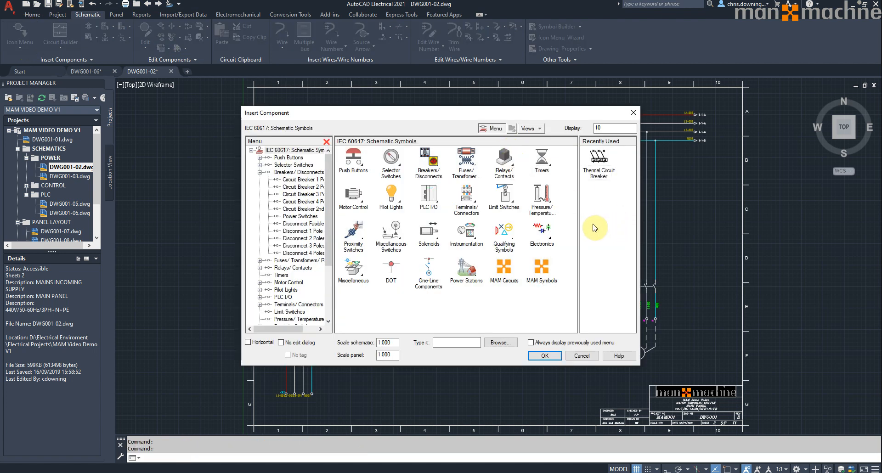
mouse_move(595, 246)
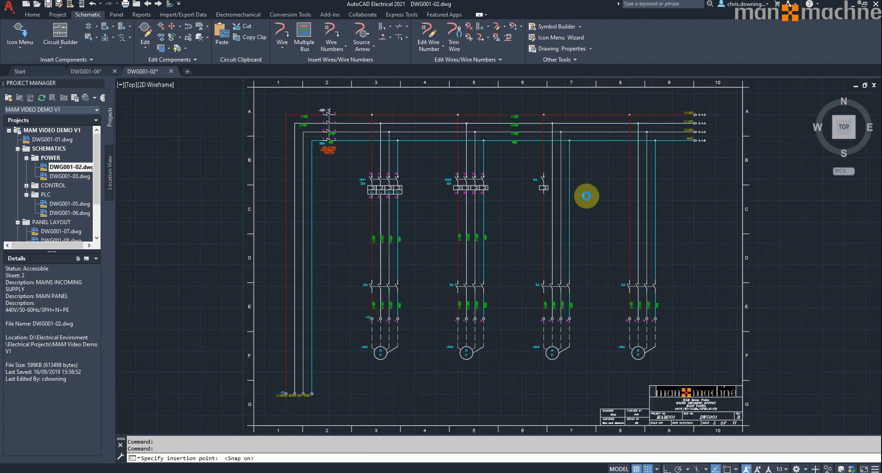
left_click(586, 196)
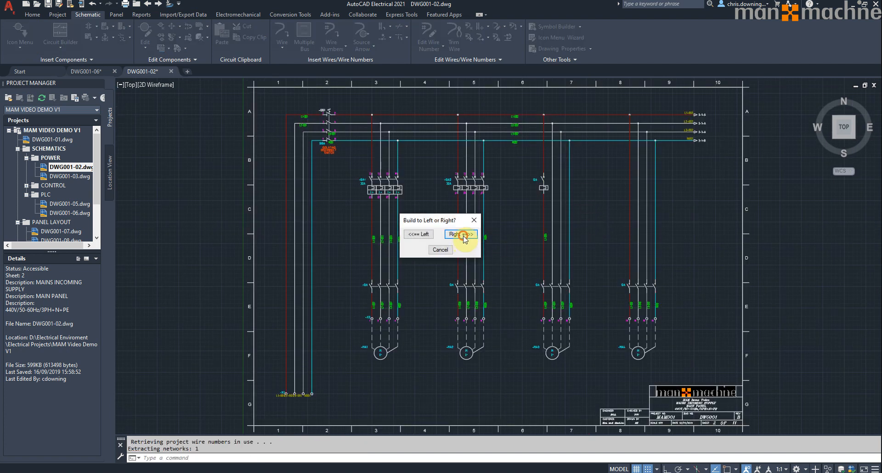
left_click(459, 234)
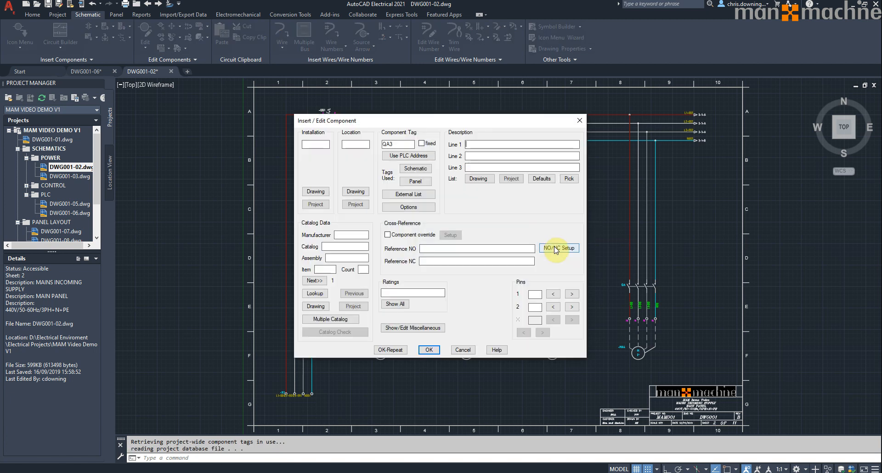
mouse_move(391, 252)
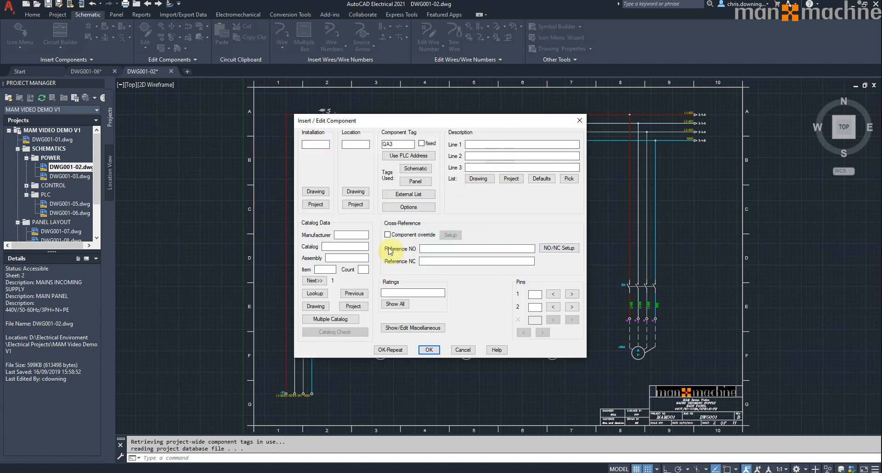
- Correct the pin data and assign EATON EGB7032AFG, the 4-pole 32A part, to QA3
left_click(314, 293)
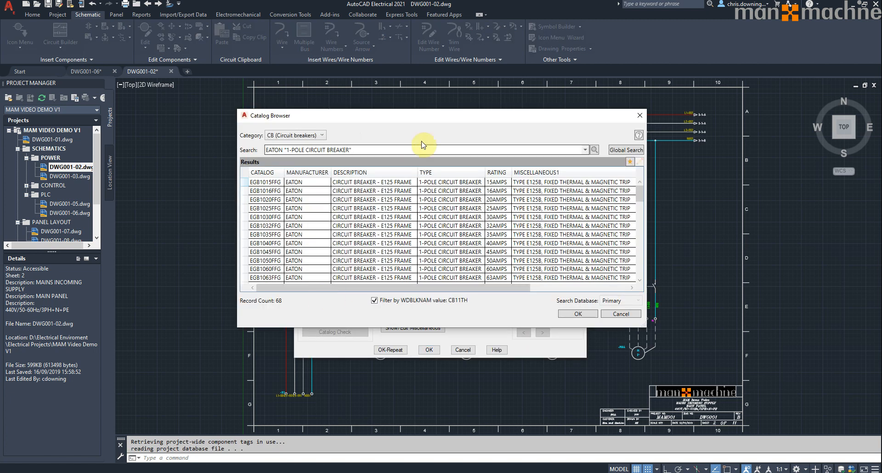
left_click(630, 162)
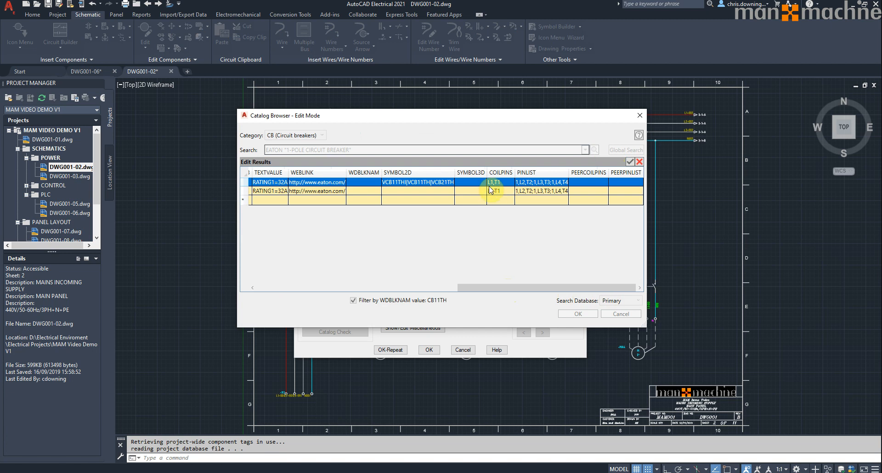
mouse_move(506, 188)
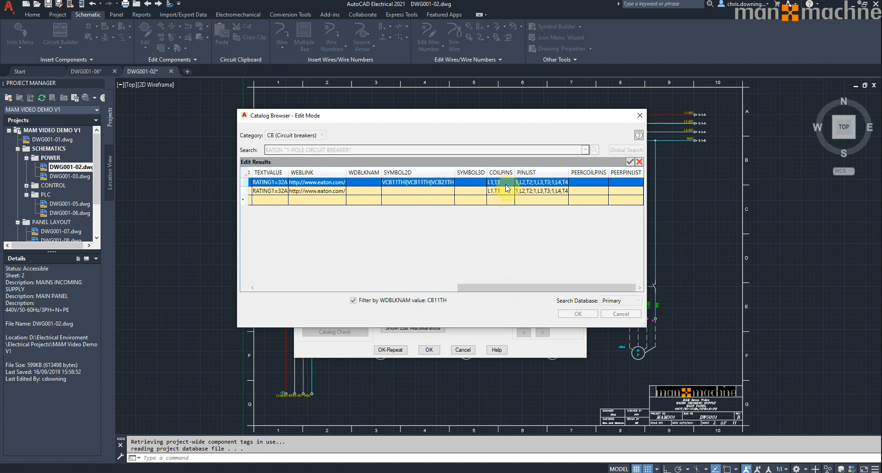
mouse_move(565, 179)
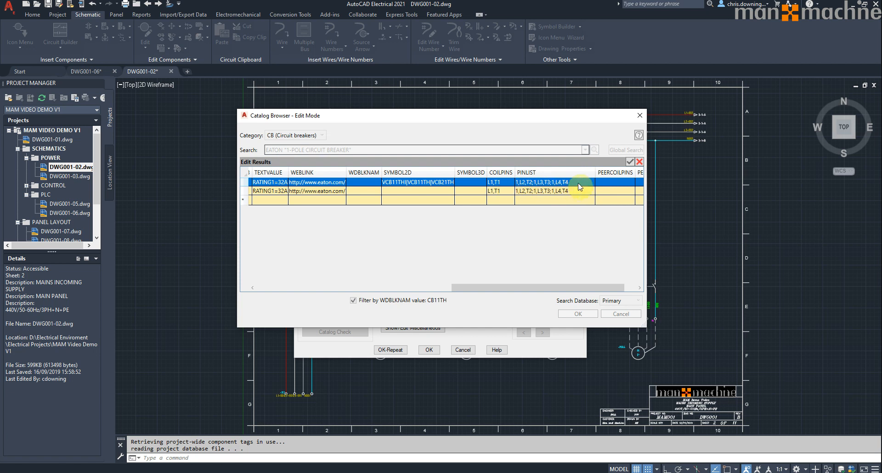
left_click(631, 162)
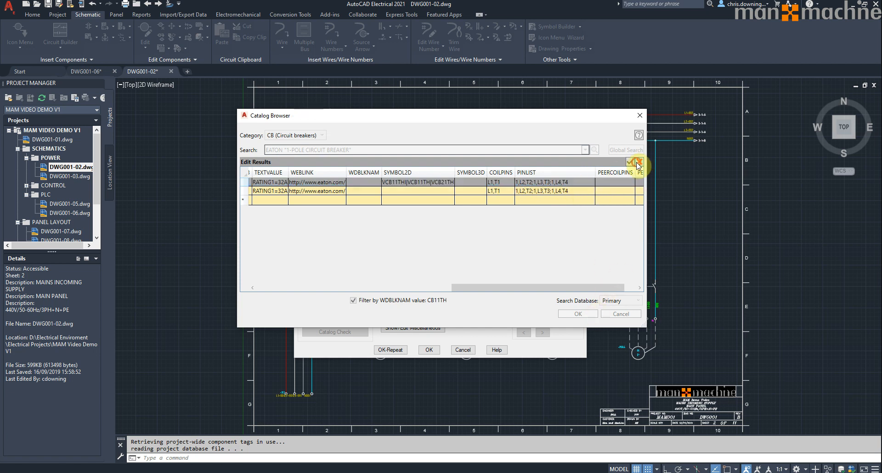
left_click(631, 162)
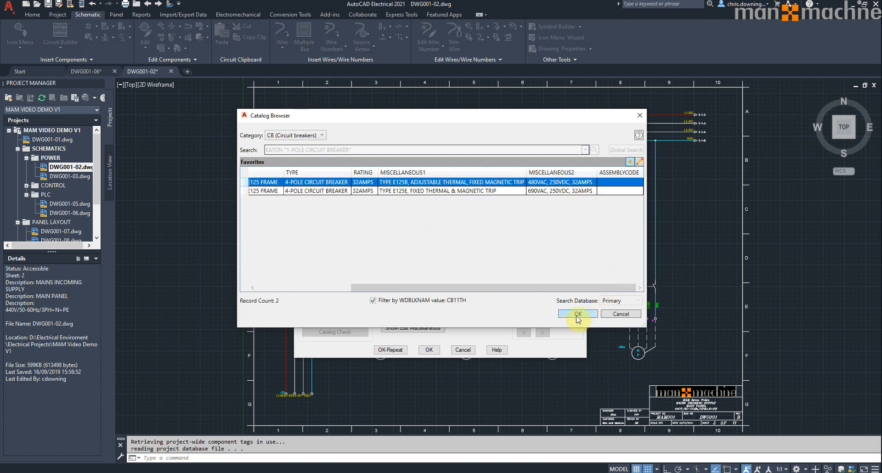
left_click(579, 313)
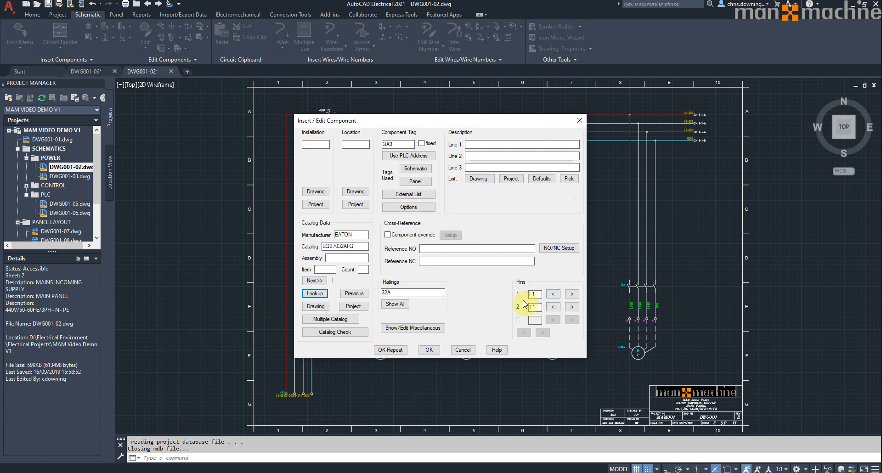
mouse_move(463, 350)
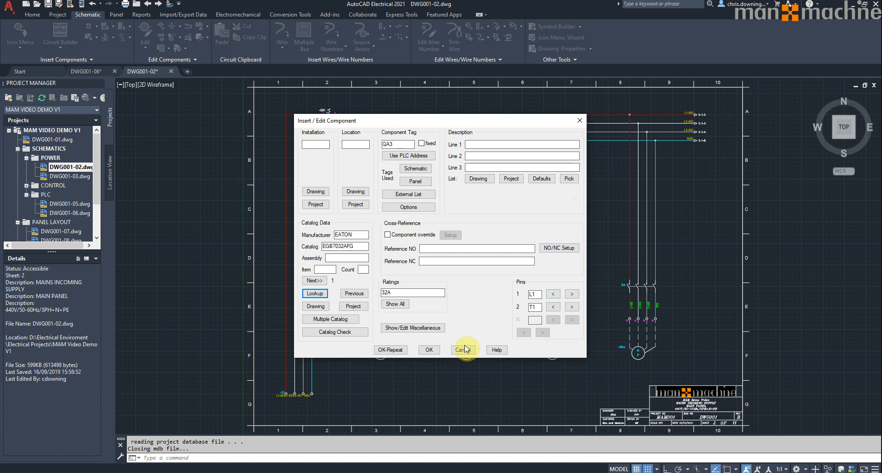
- Accept QA3's 32A component details, update the other project drawings, and zoom in
left_click(464, 350)
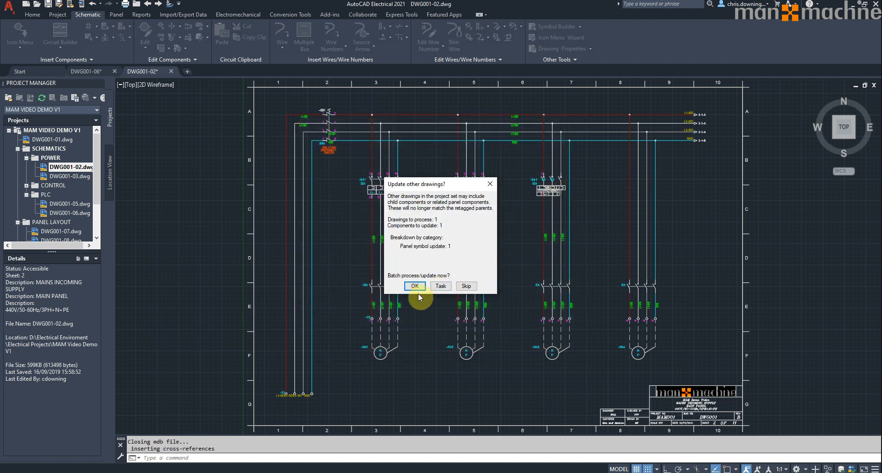
left_click(414, 285)
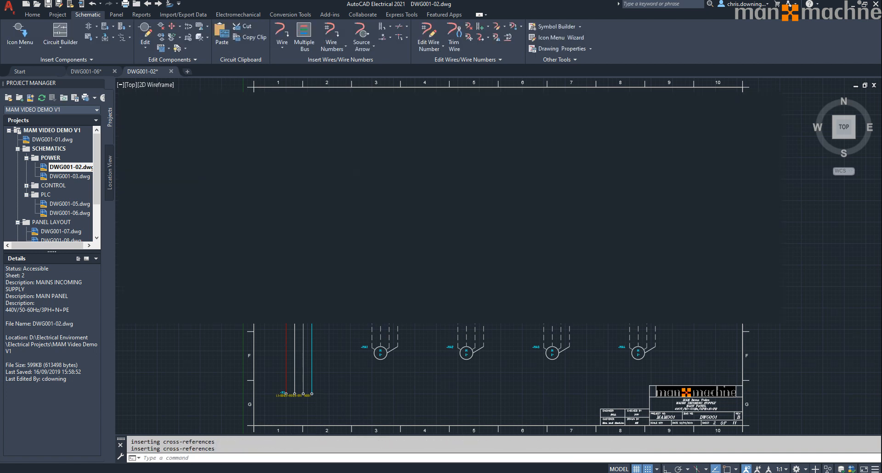
double_click(60, 231)
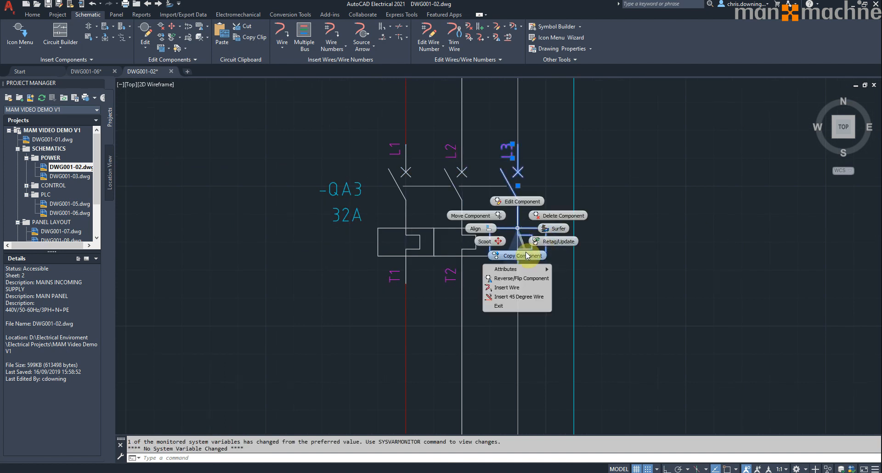
- Copy a pole of QA3 to add a fourth pole pinned L4/T4
left_click(519, 255)
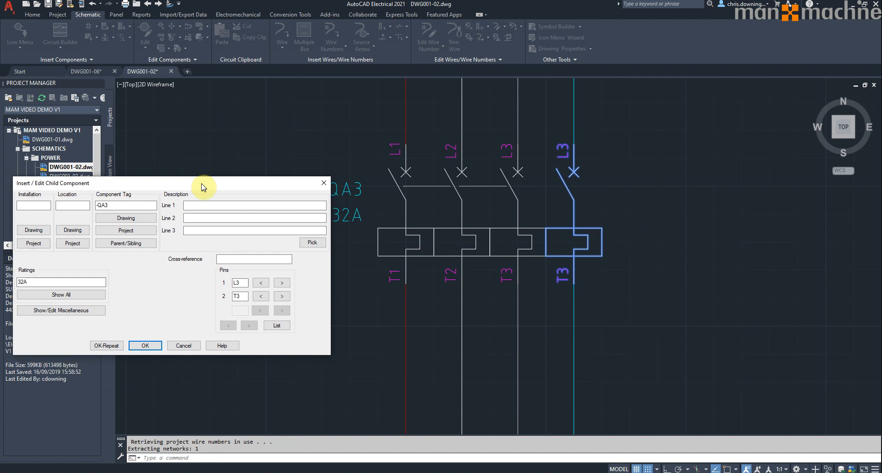
left_click_drag(203, 183, 217, 158)
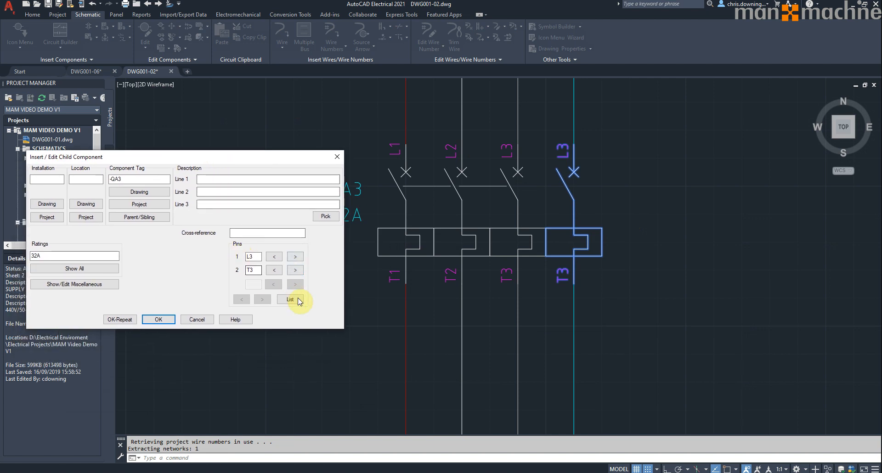
mouse_move(243, 272)
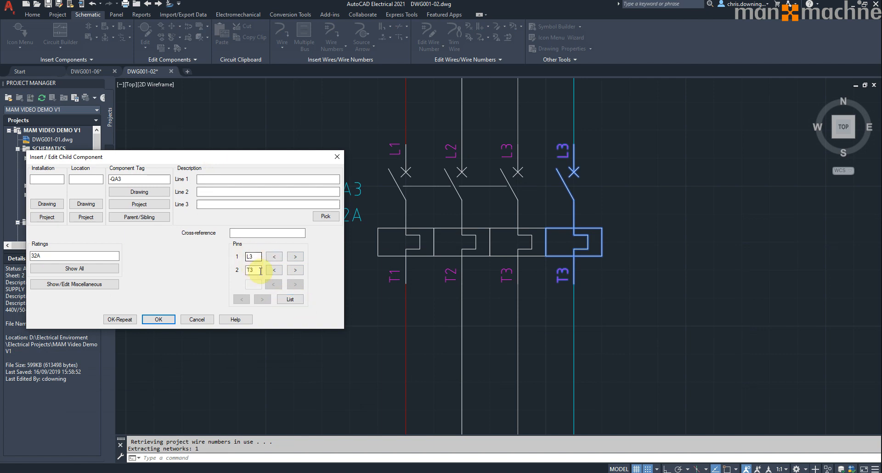
left_click(289, 299)
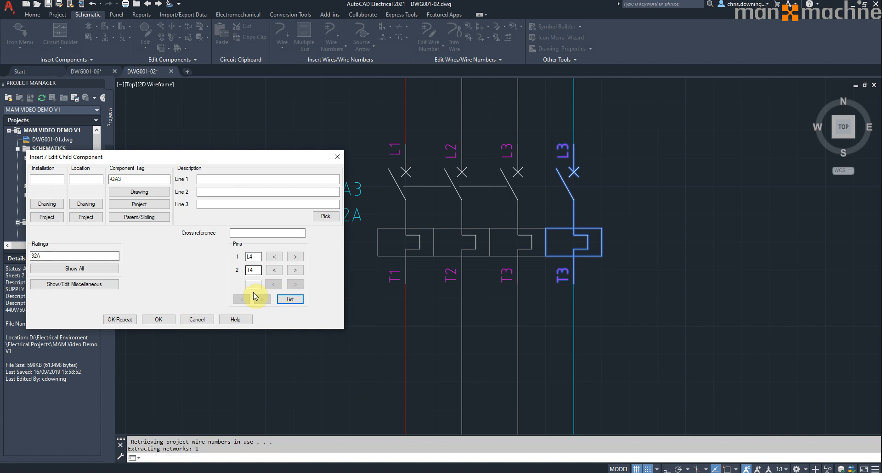
left_click(158, 319)
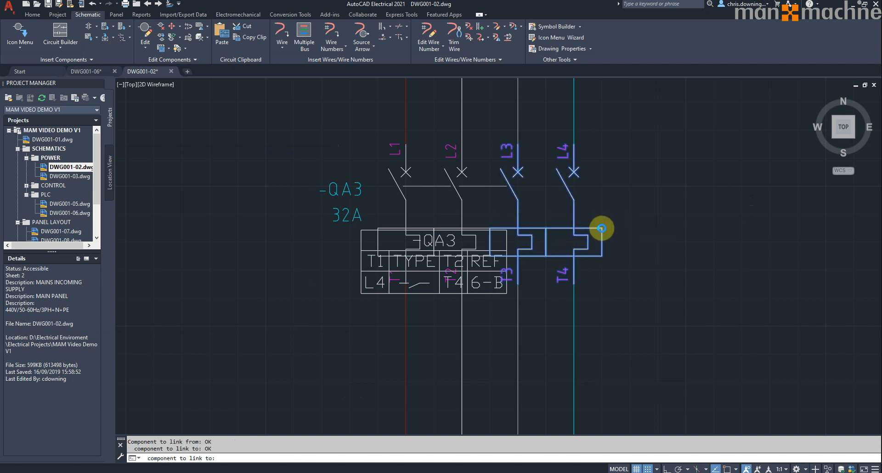
- Link the new pole to QA3 and hide its stray attribute text
left_click(601, 228)
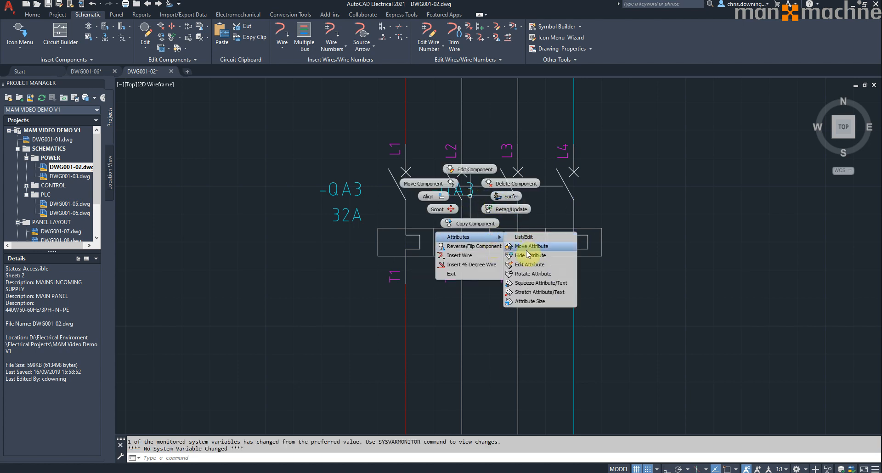
left_click(529, 255)
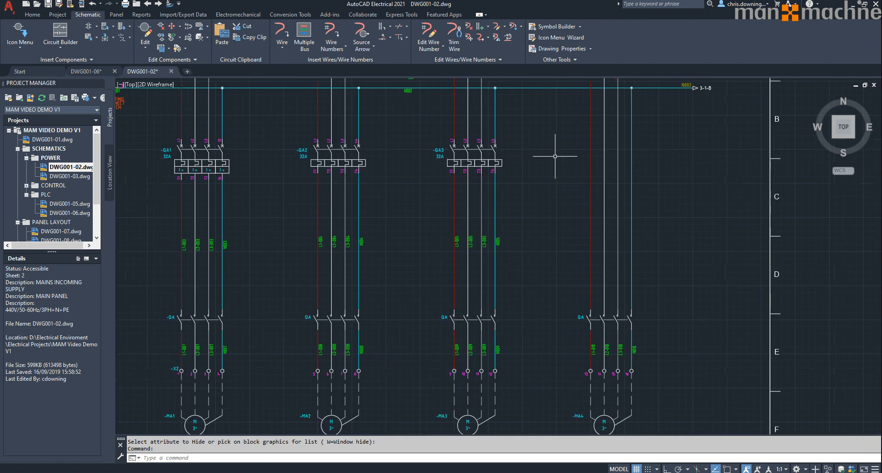
scroll("up", 3)
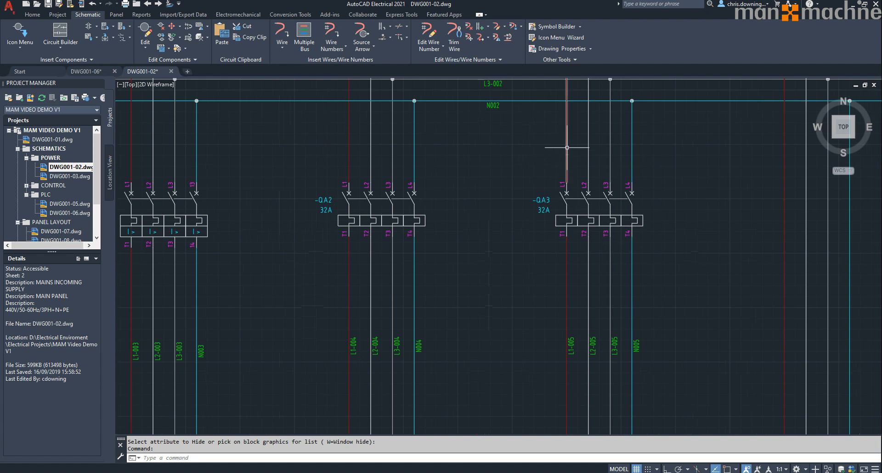
mouse_move(153, 186)
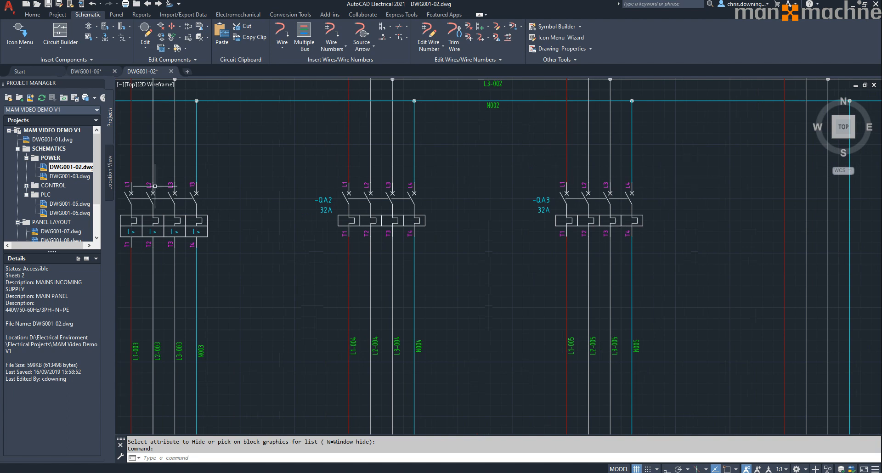